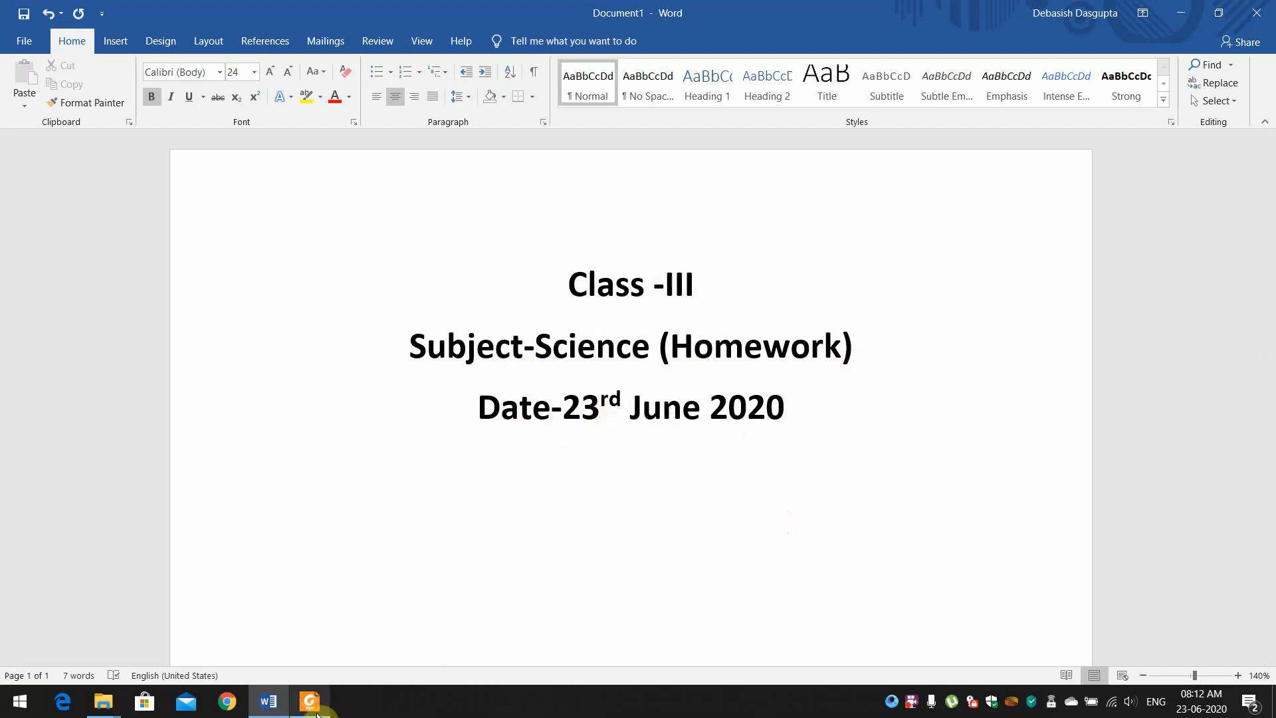
# Step: Switch back to Class III Science HW.pdf showing root, stem, sunlight, flower and seed filled in
pyautogui.click(307, 700)
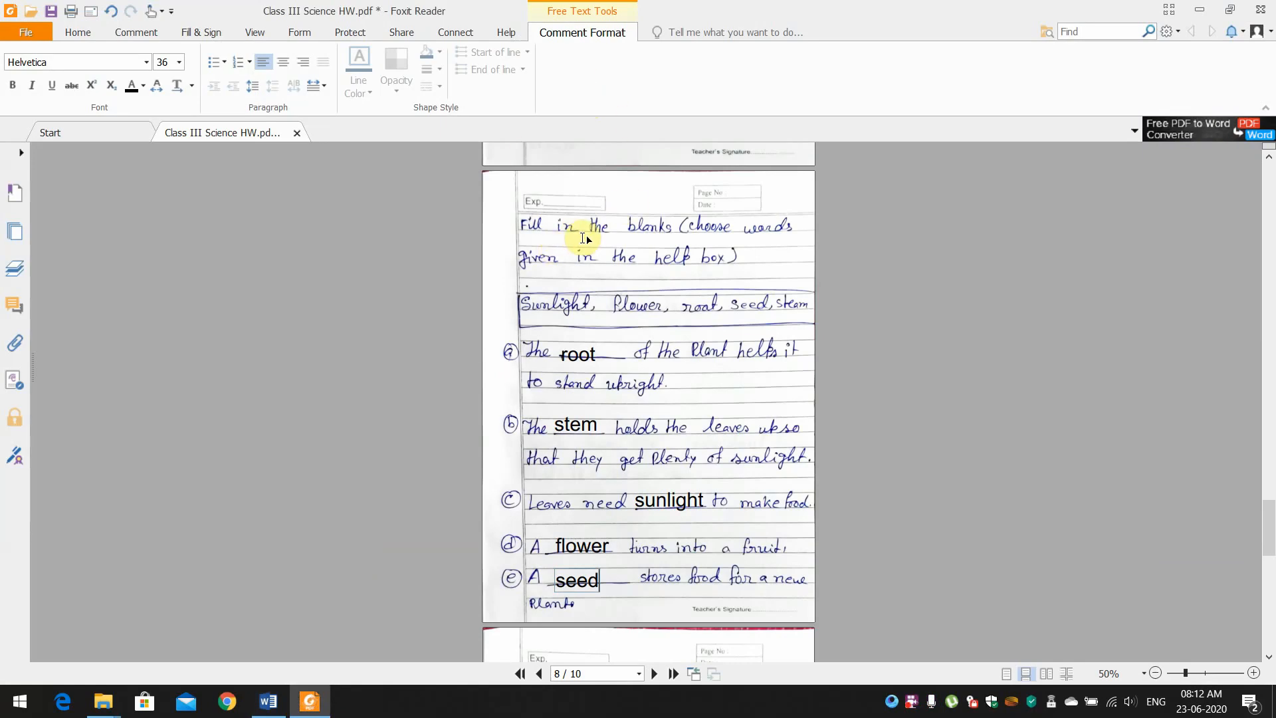
pyautogui.moveTo(643, 261)
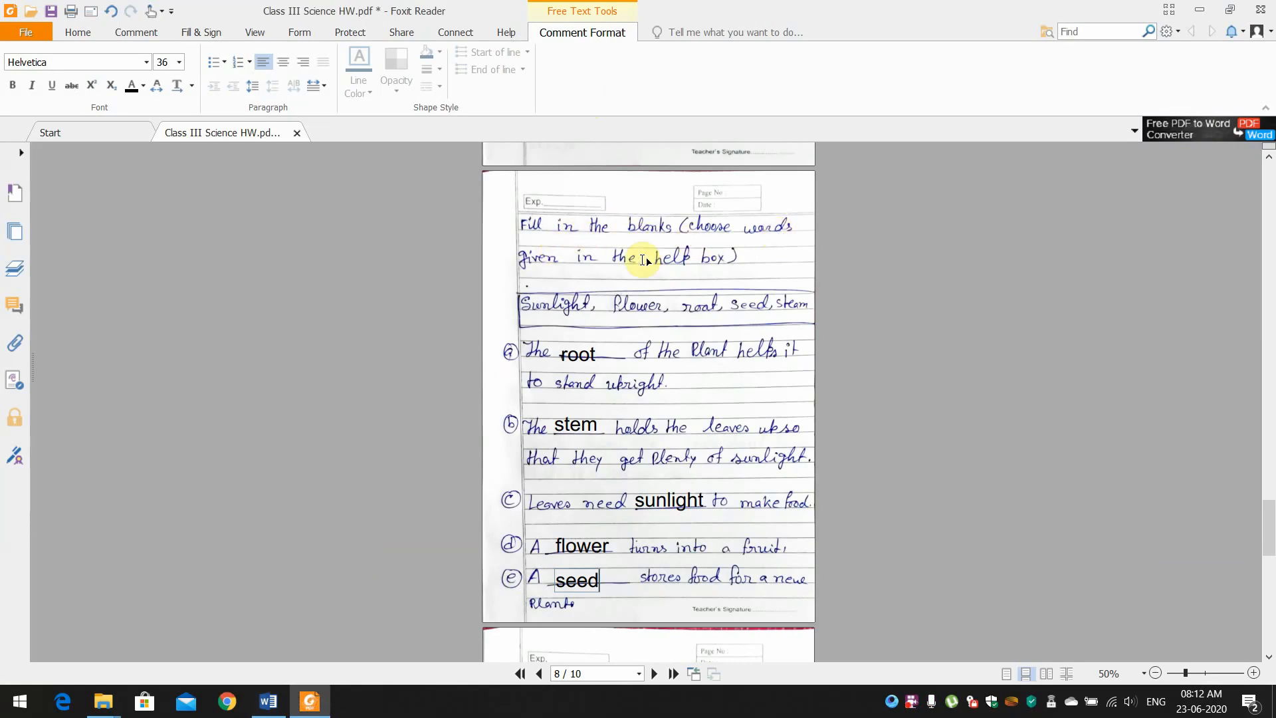
pyautogui.moveTo(667, 311)
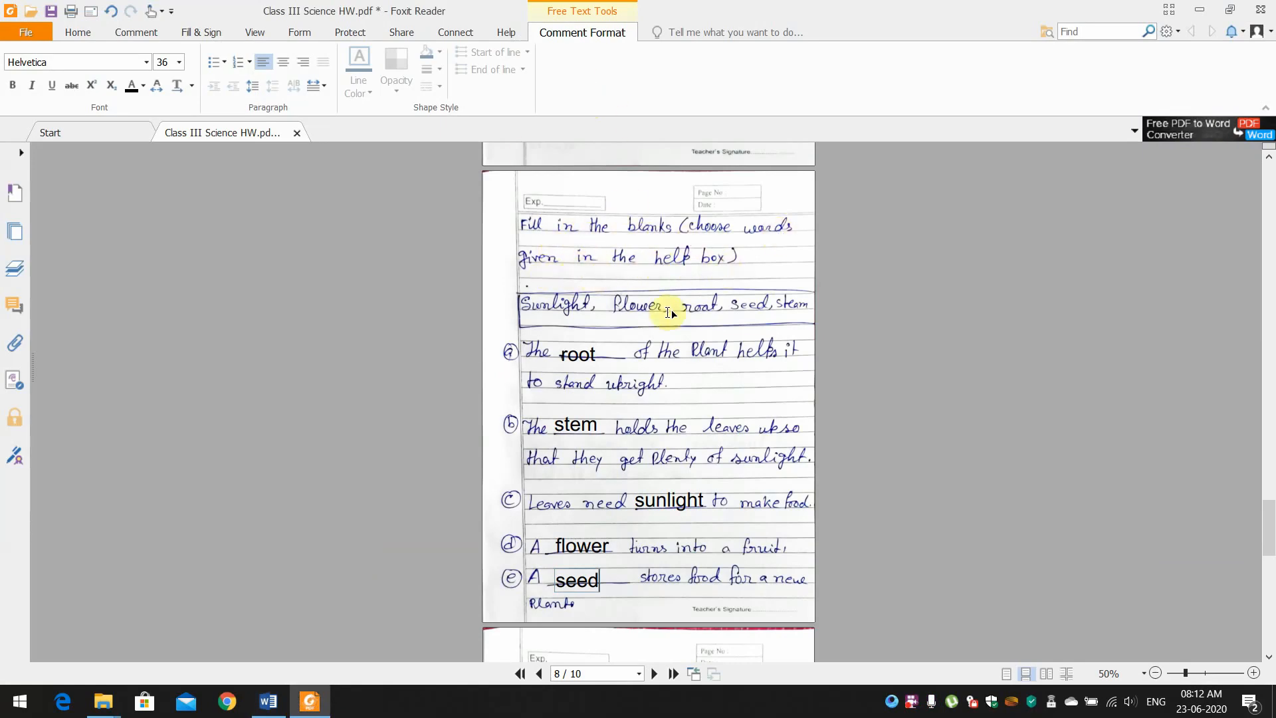
pyautogui.moveTo(641, 316)
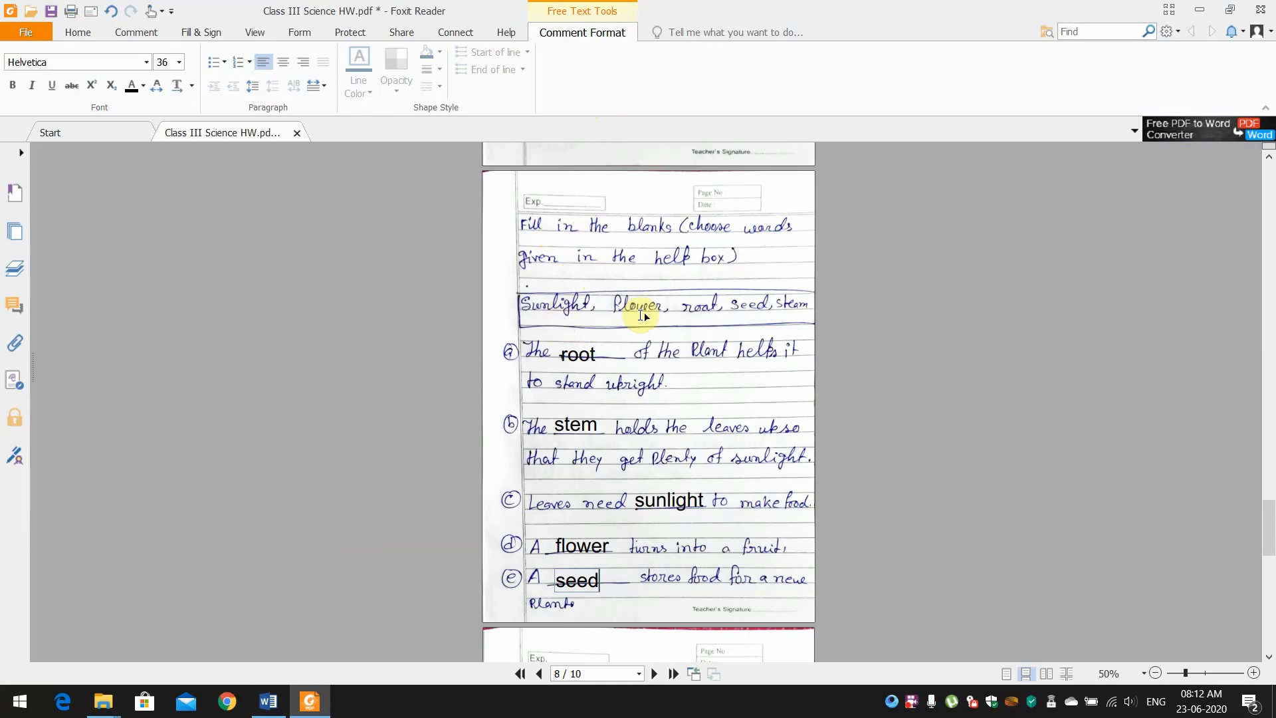
pyautogui.moveTo(789, 316)
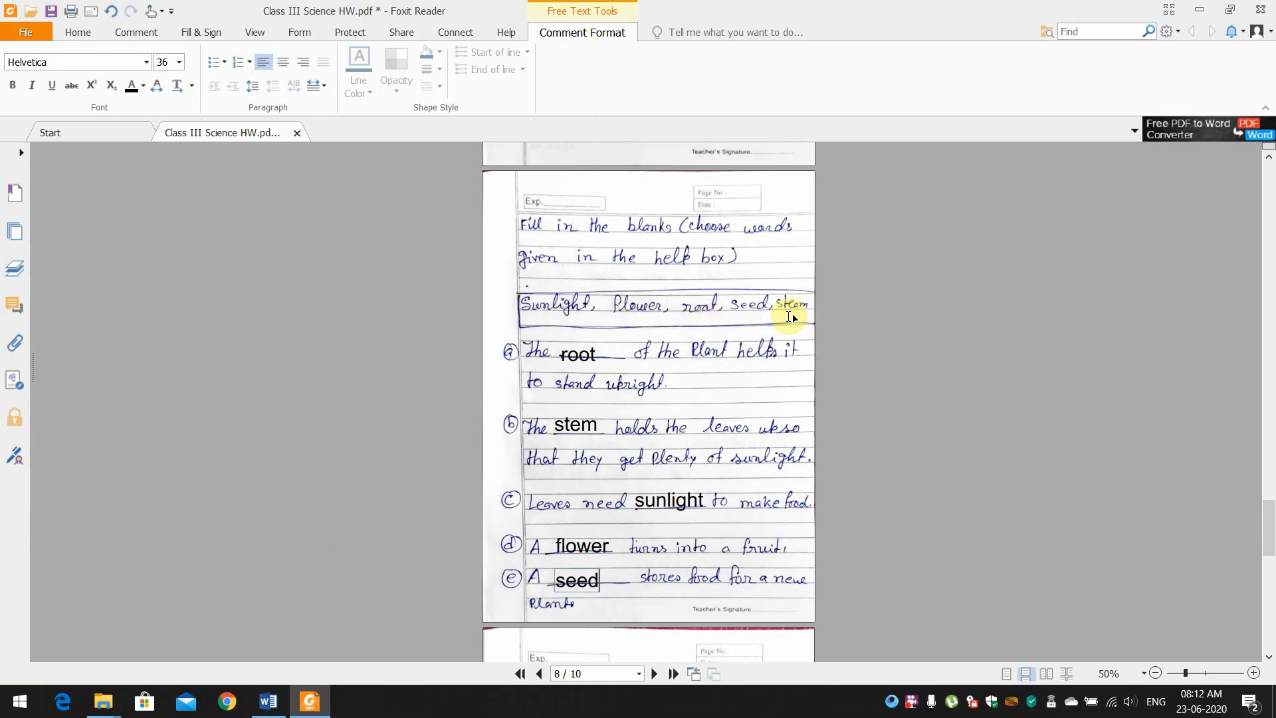
pyautogui.moveTo(602, 357)
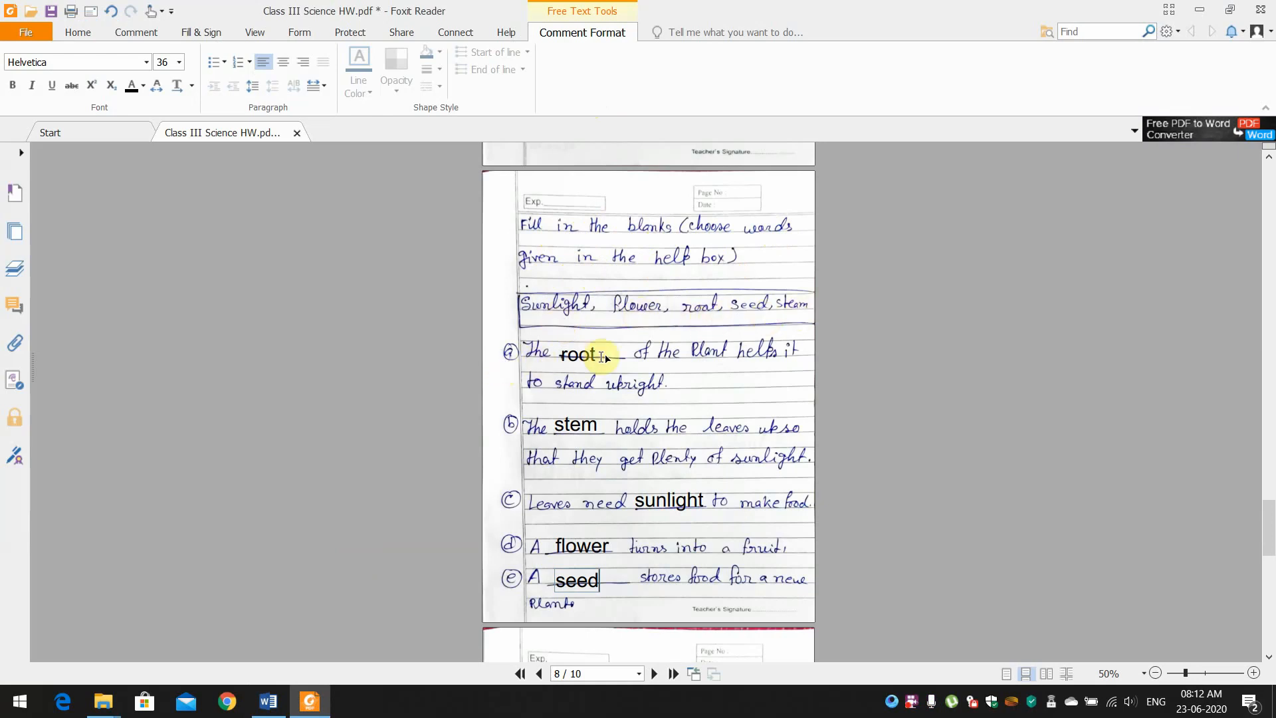
pyautogui.moveTo(760, 365)
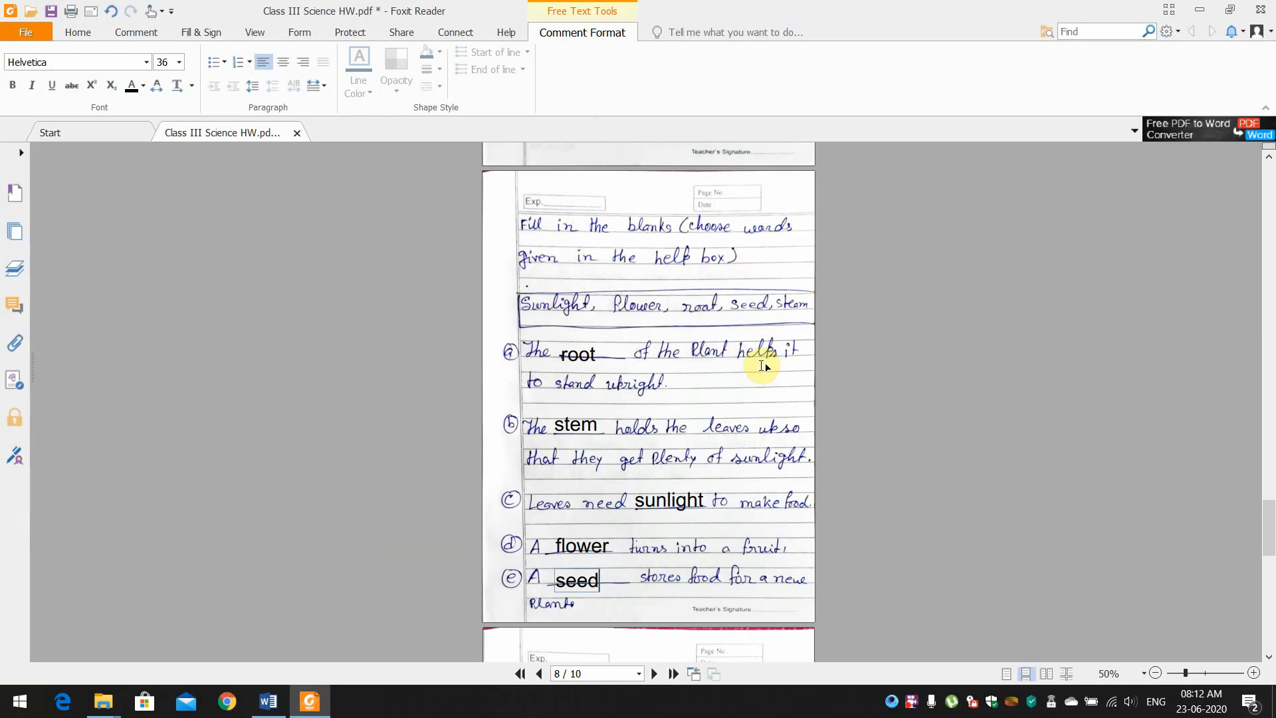
pyautogui.moveTo(633, 395)
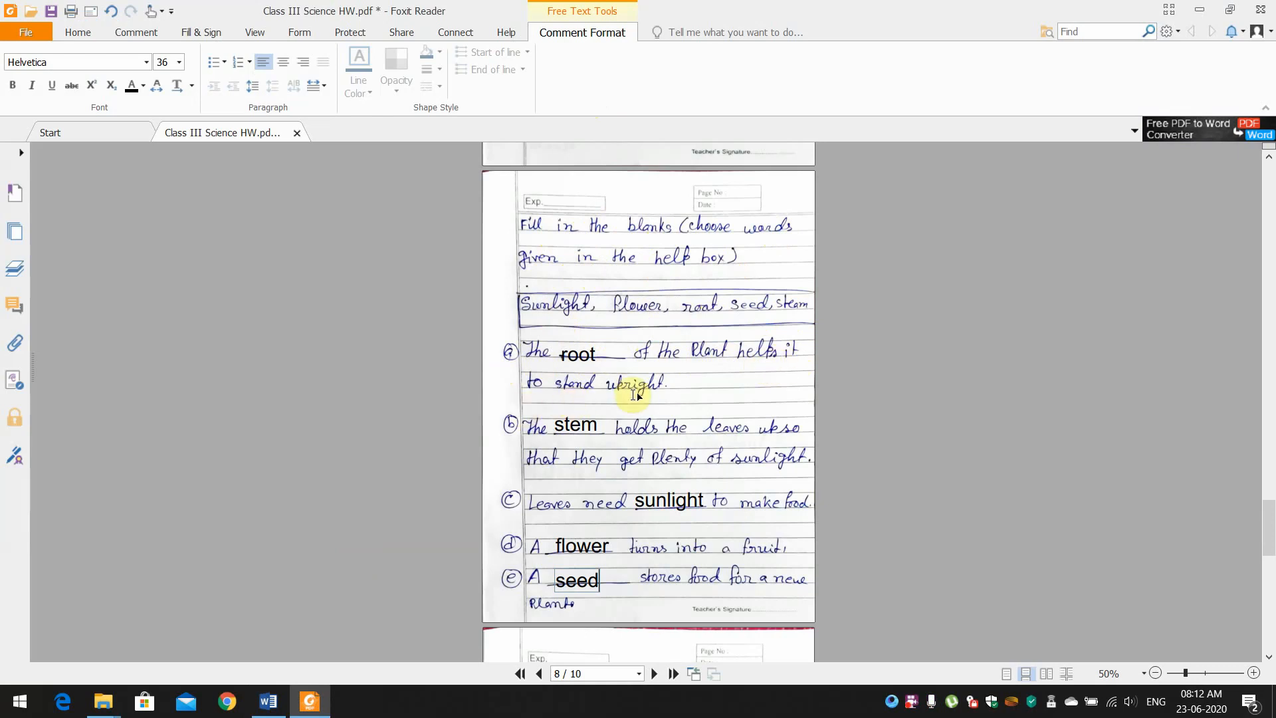
pyautogui.moveTo(545, 357)
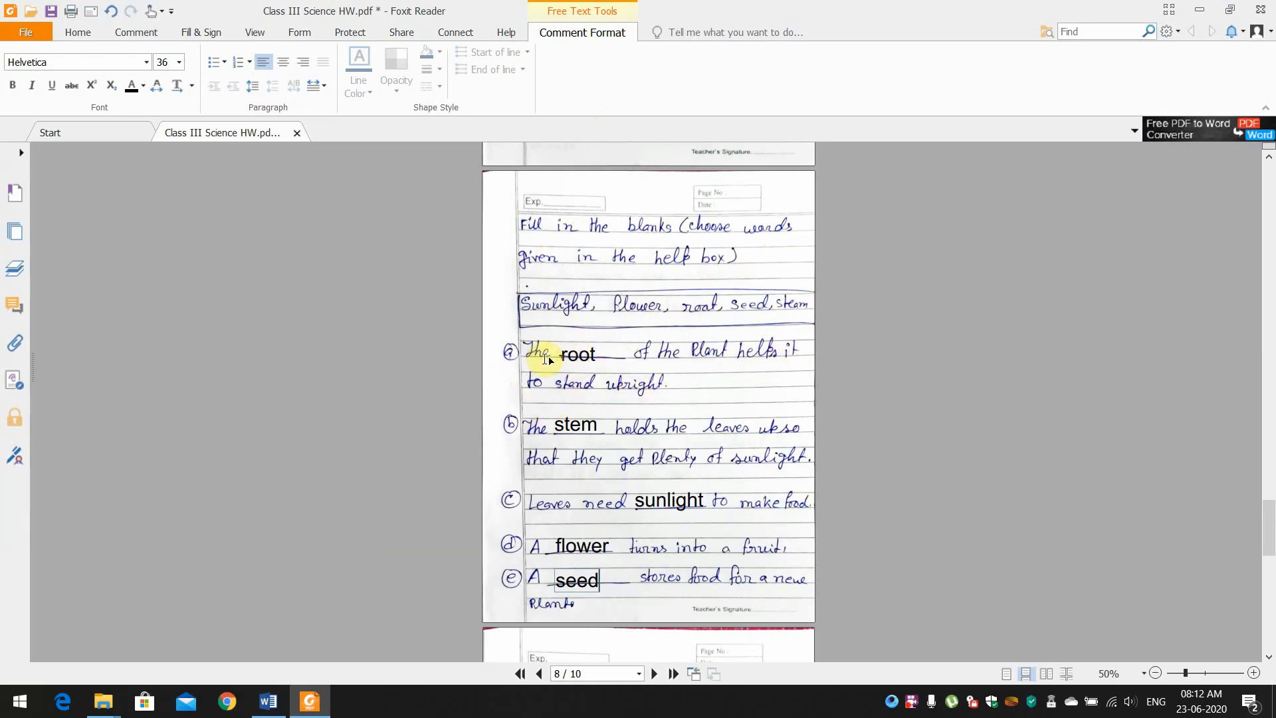
pyautogui.moveTo(766, 357)
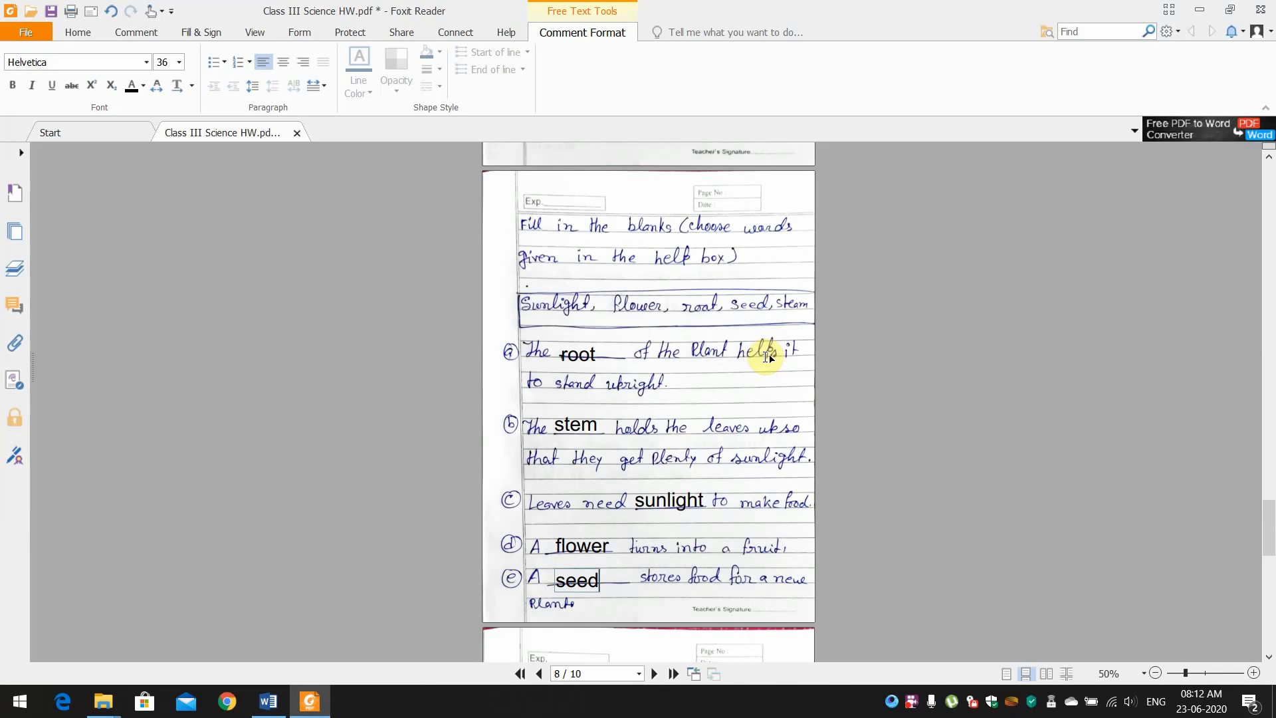
pyautogui.moveTo(667, 375)
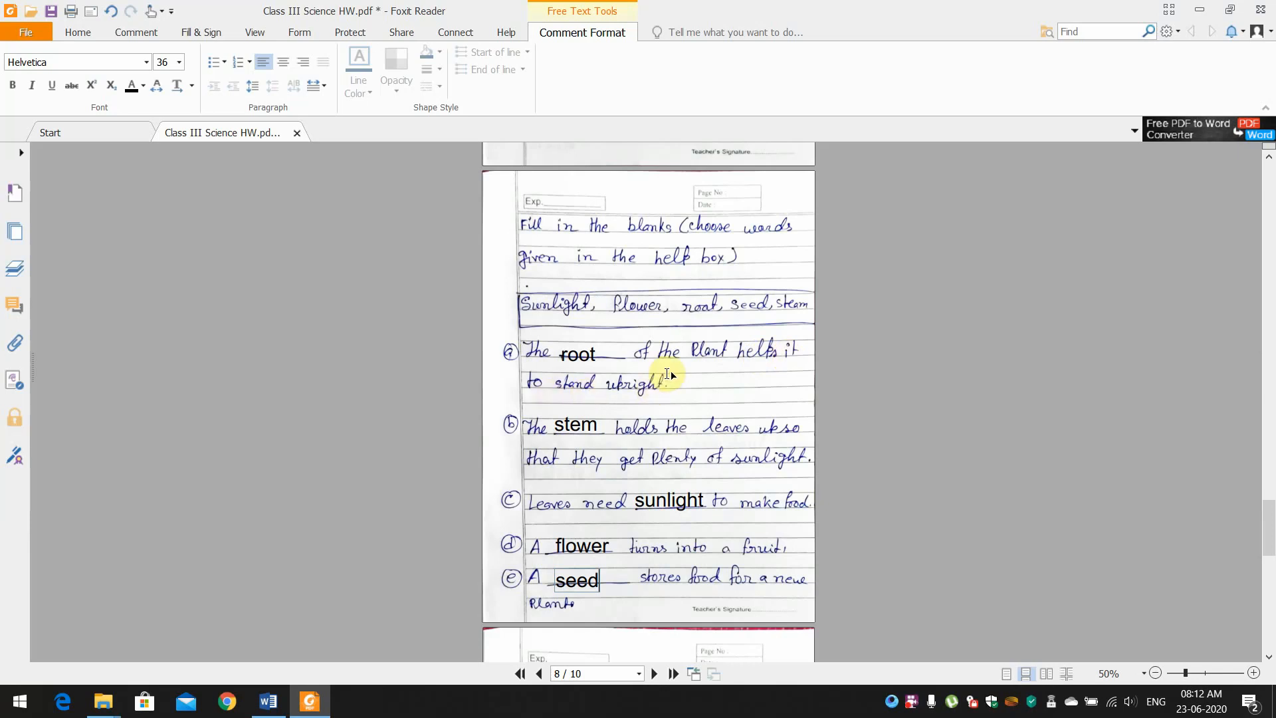
pyautogui.moveTo(537, 442)
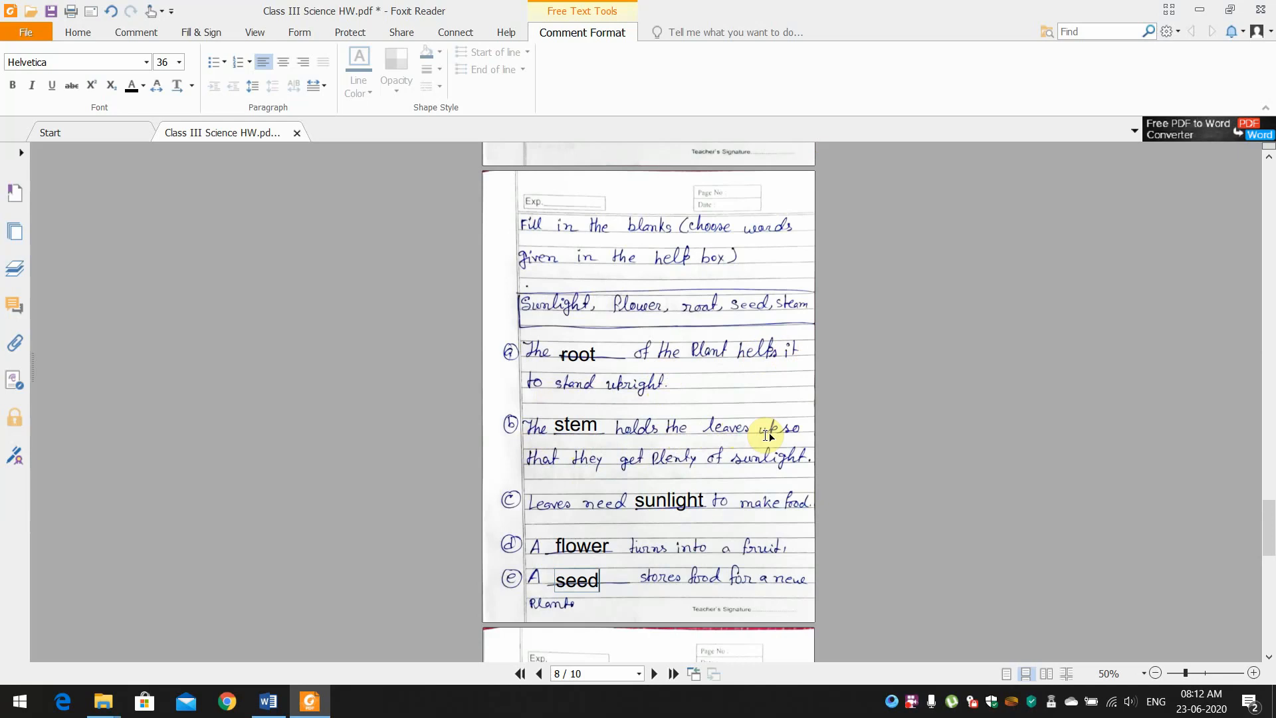
pyautogui.moveTo(578, 460)
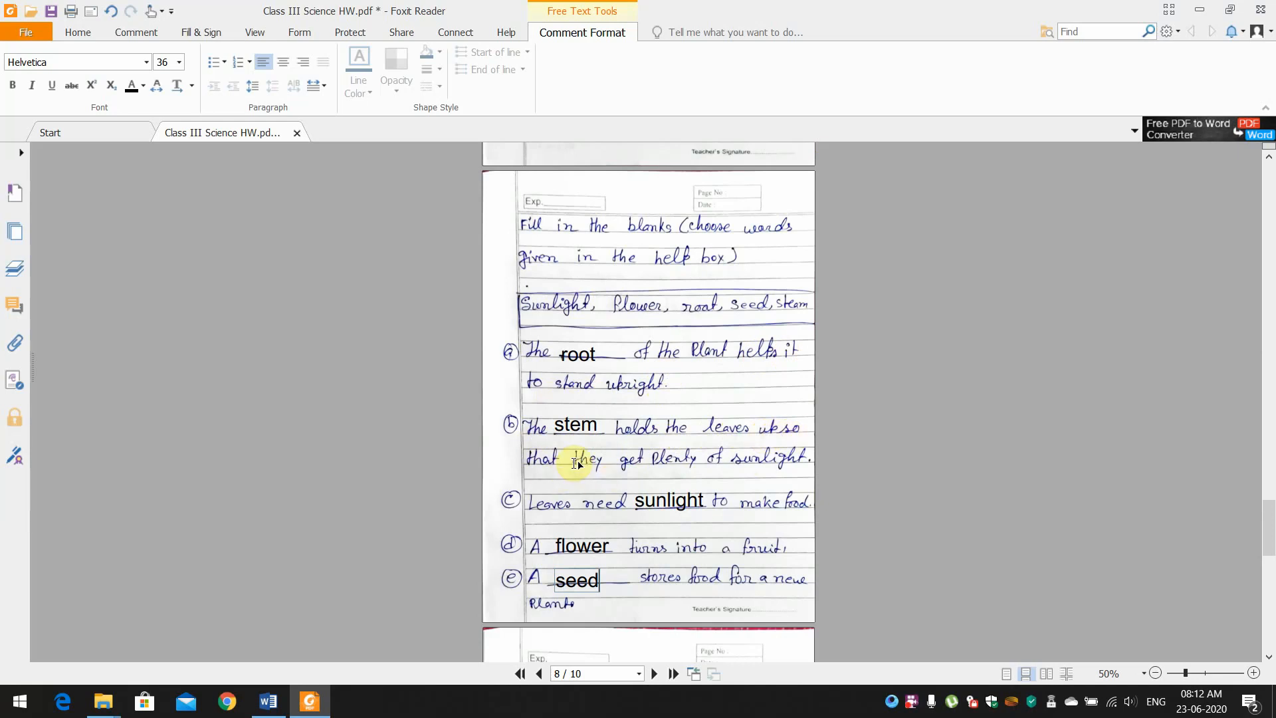
pyautogui.moveTo(784, 465)
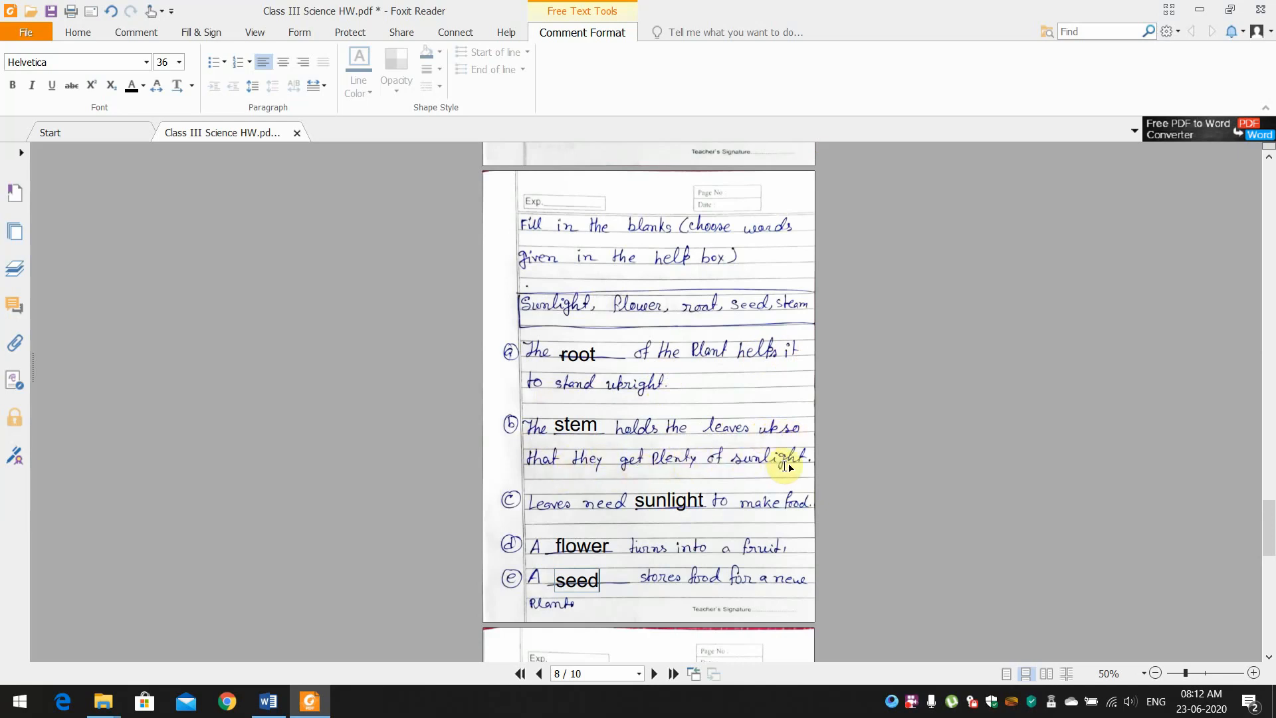
pyautogui.moveTo(541, 444)
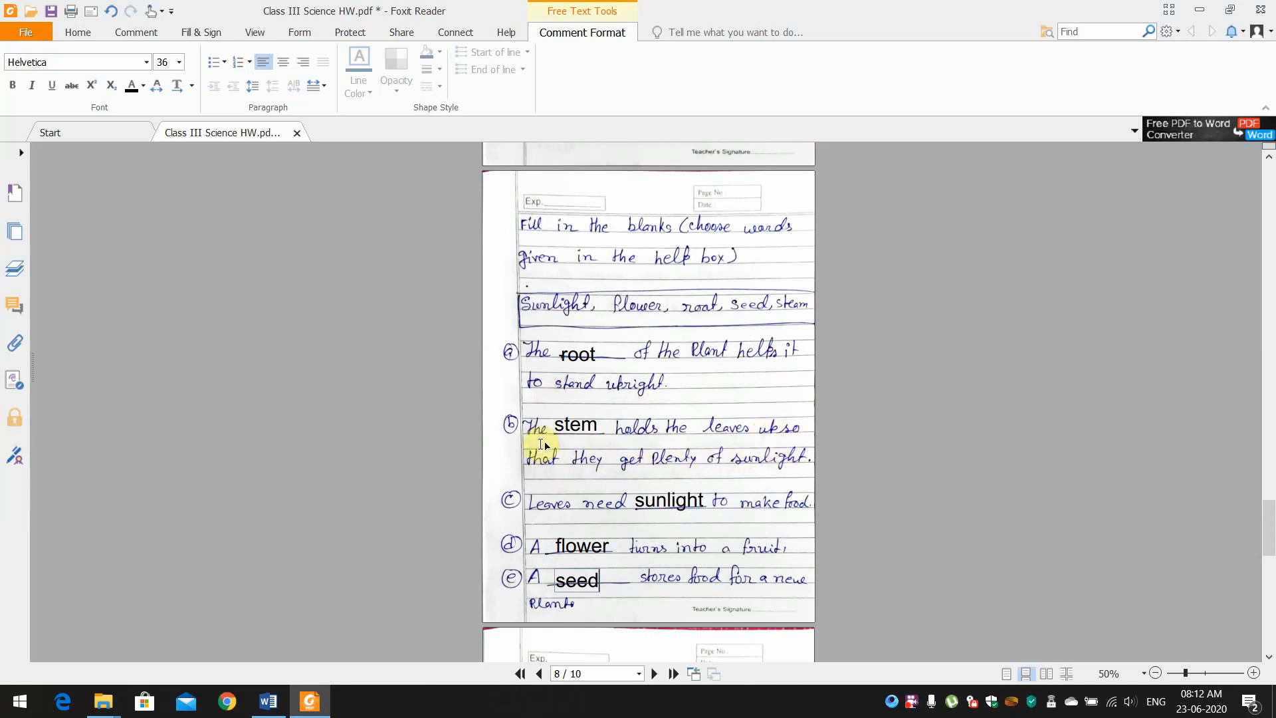
pyautogui.moveTo(760, 442)
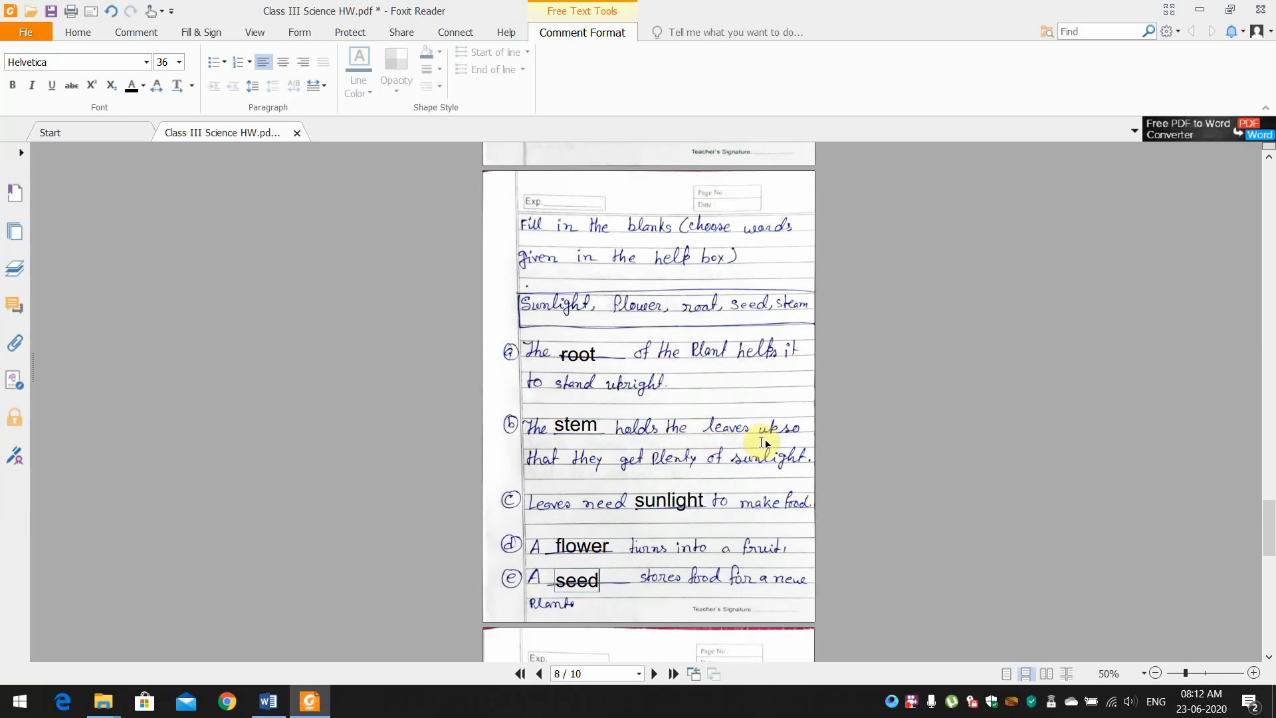
pyautogui.moveTo(673, 470)
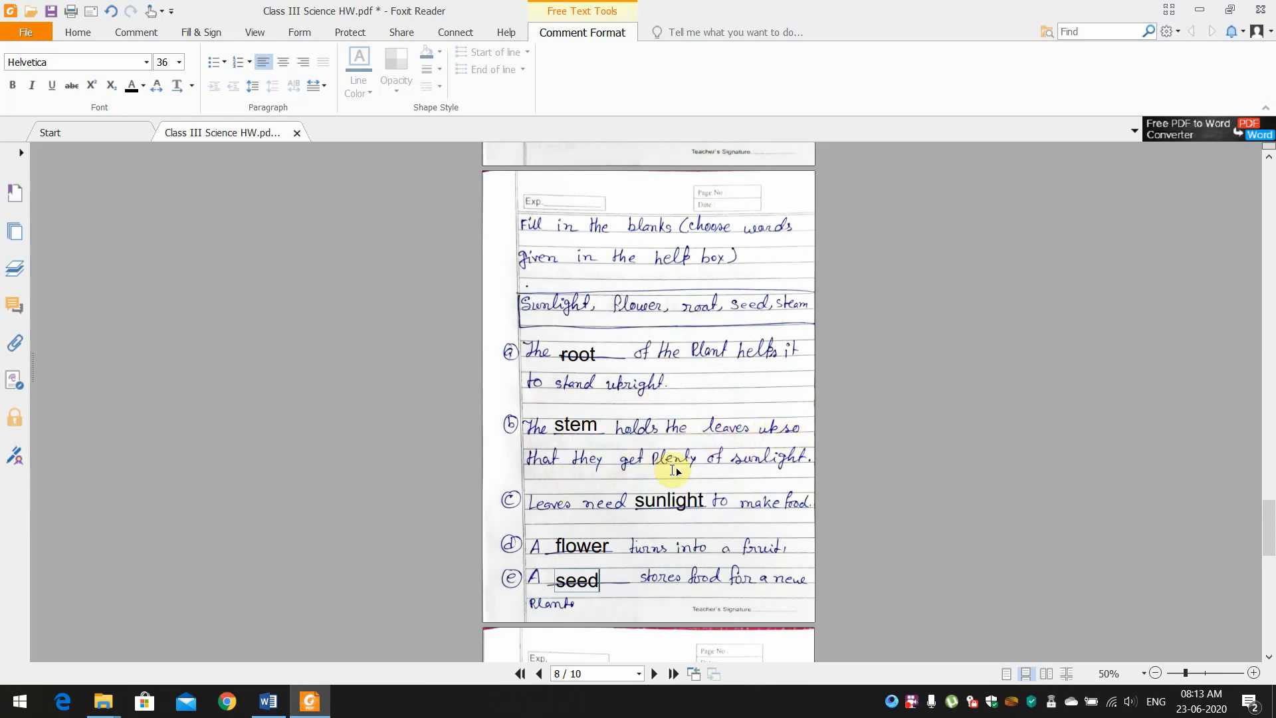
pyautogui.moveTo(690, 448)
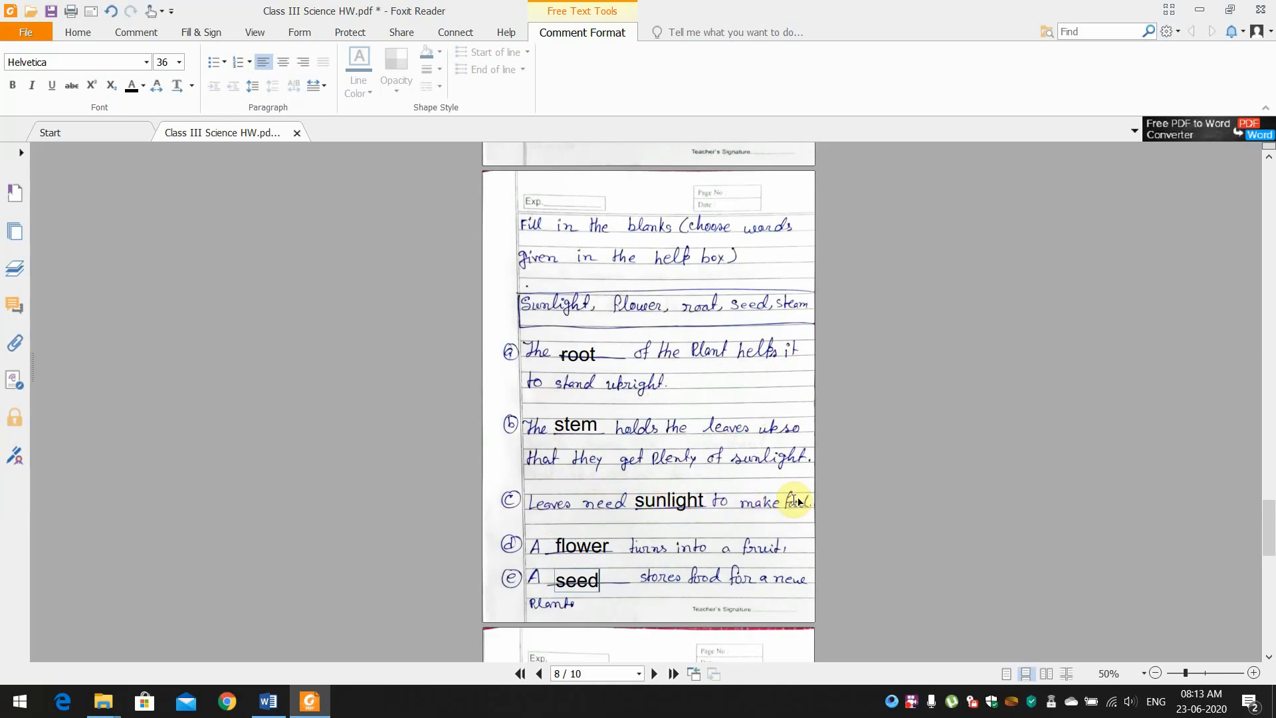
pyautogui.moveTo(679, 521)
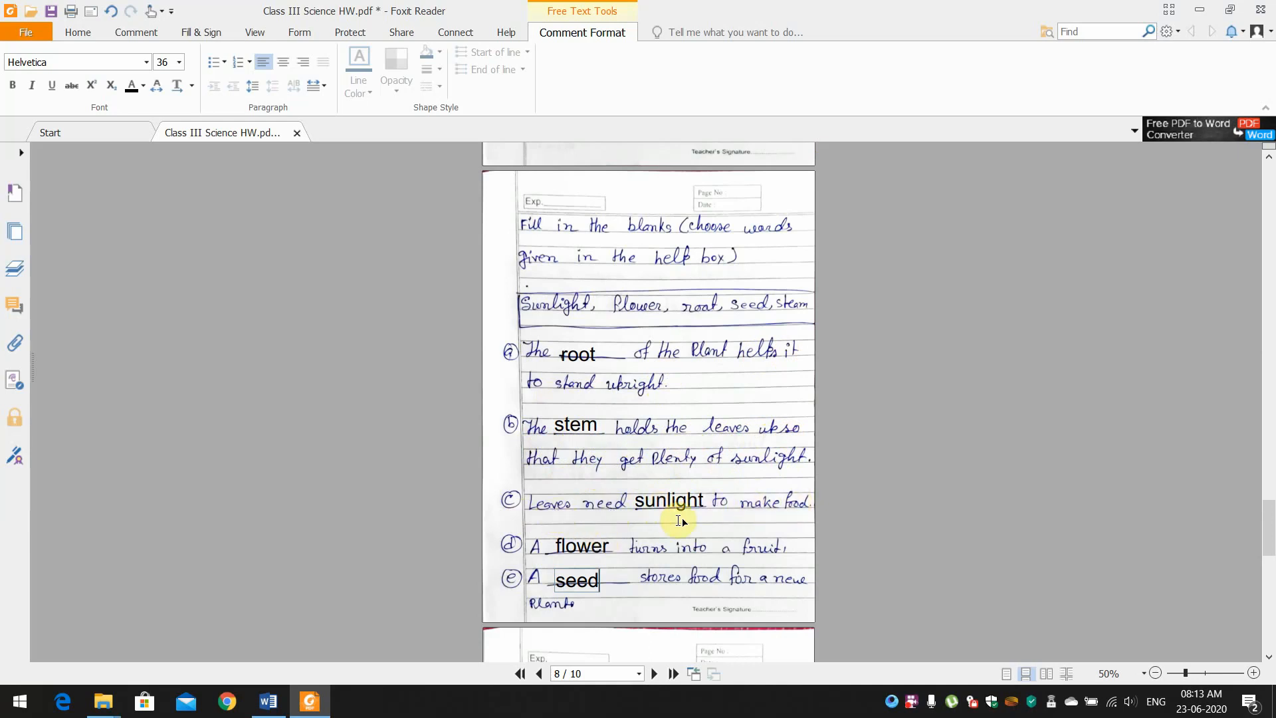
pyautogui.moveTo(496, 579)
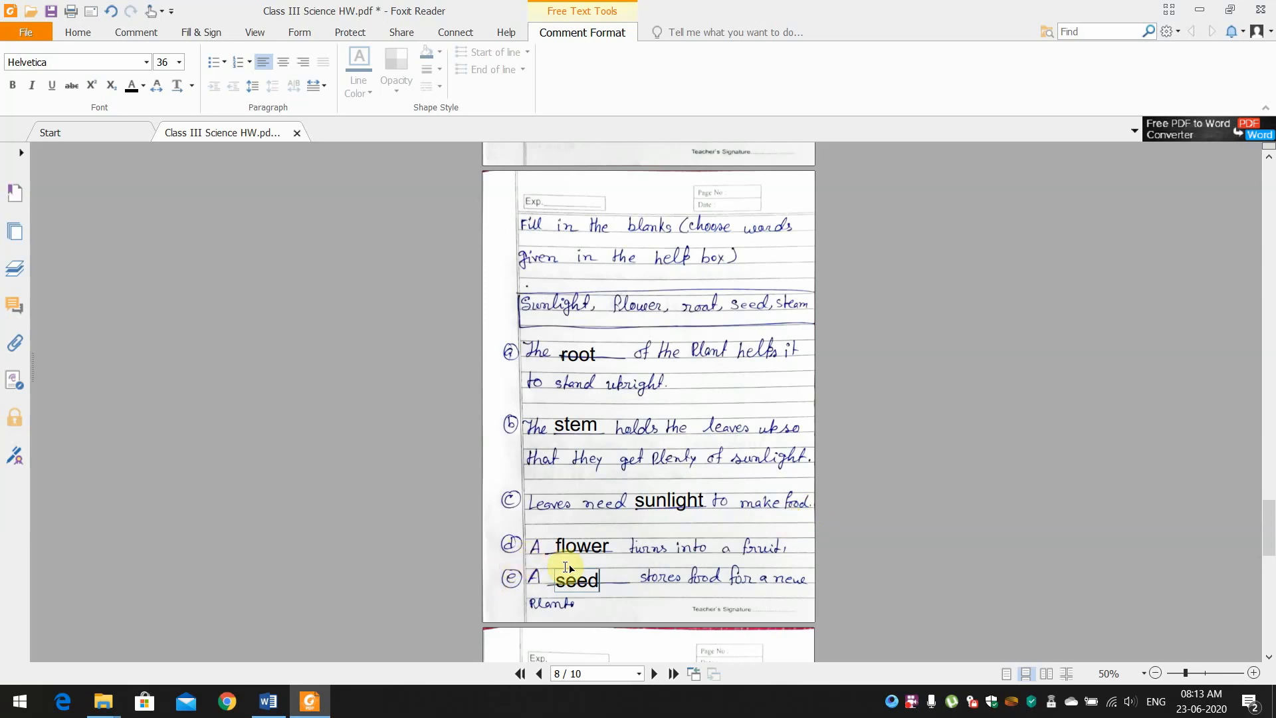
pyautogui.moveTo(553, 561)
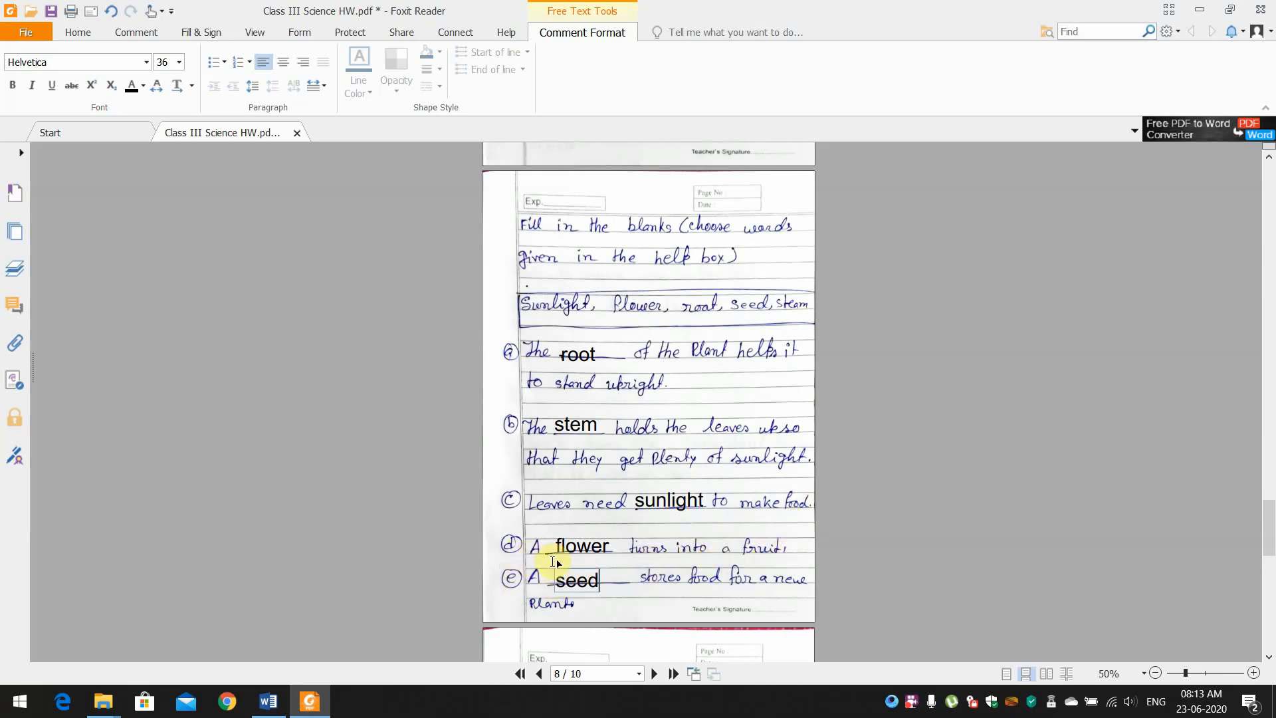
pyautogui.moveTo(651, 560)
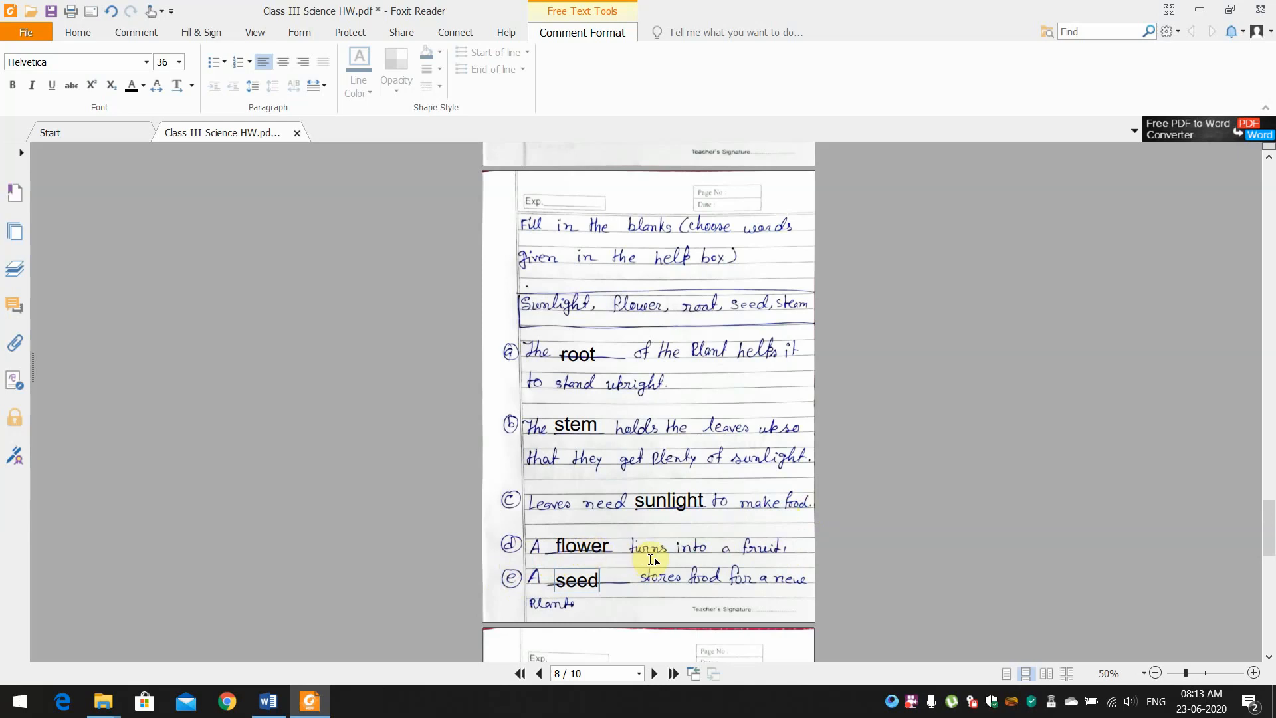
pyautogui.moveTo(529, 600)
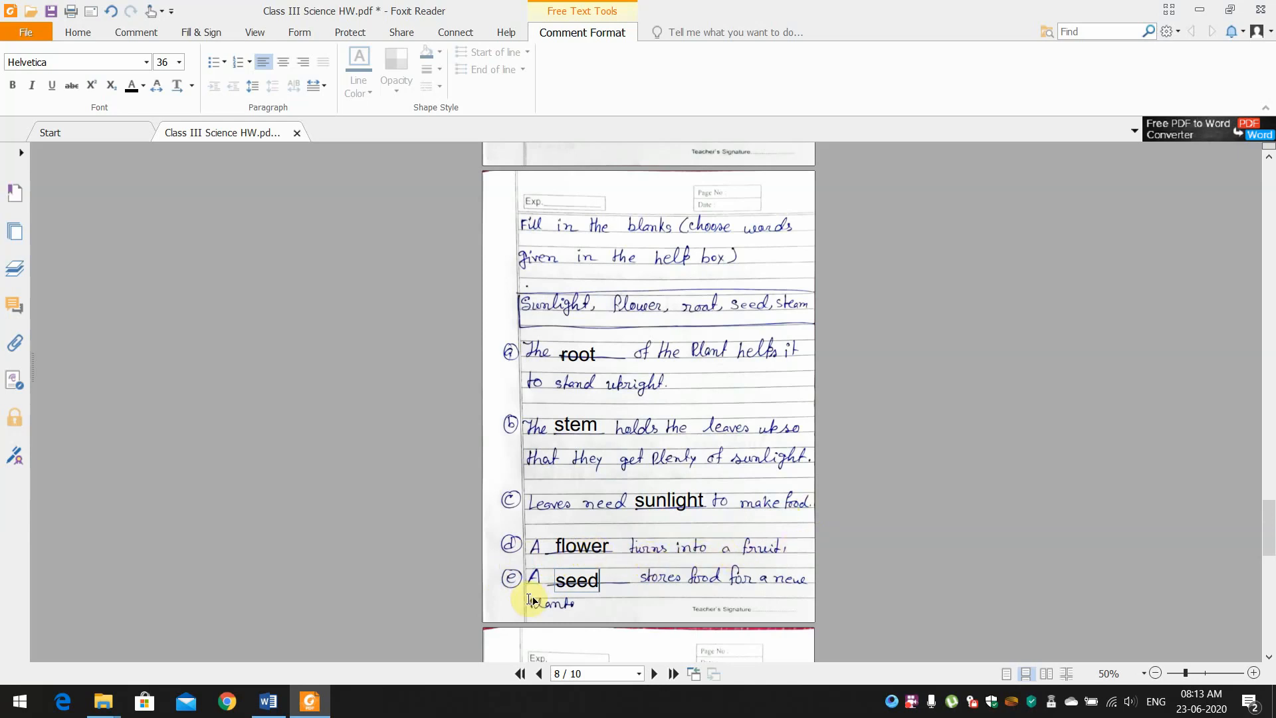
pyautogui.moveTo(675, 582)
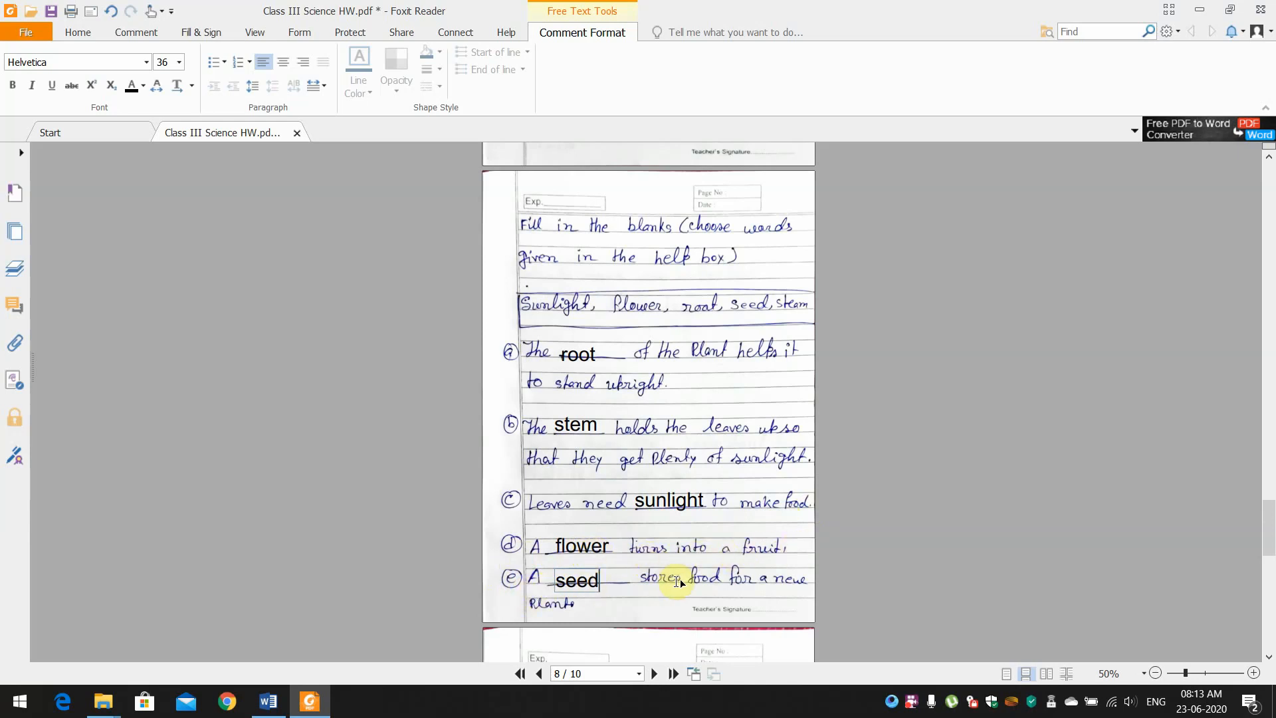
pyautogui.moveTo(591, 625)
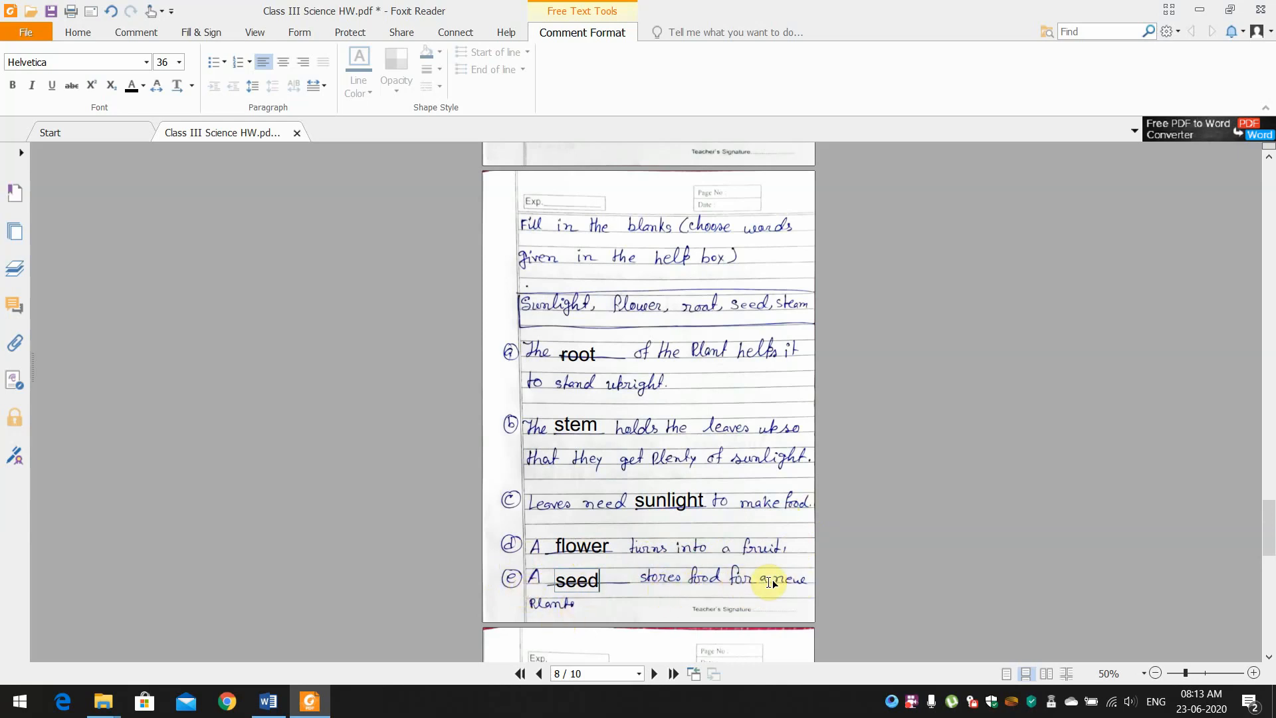
pyautogui.moveTo(606, 553)
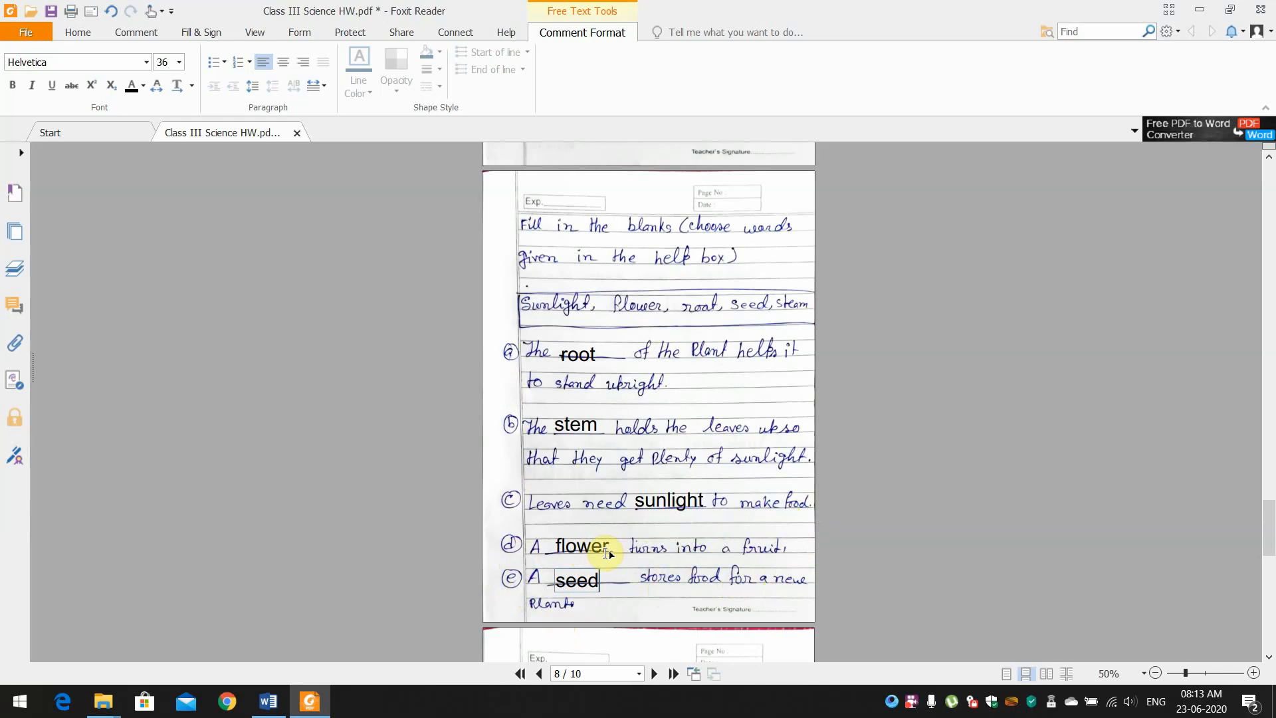
pyautogui.moveTo(647, 488)
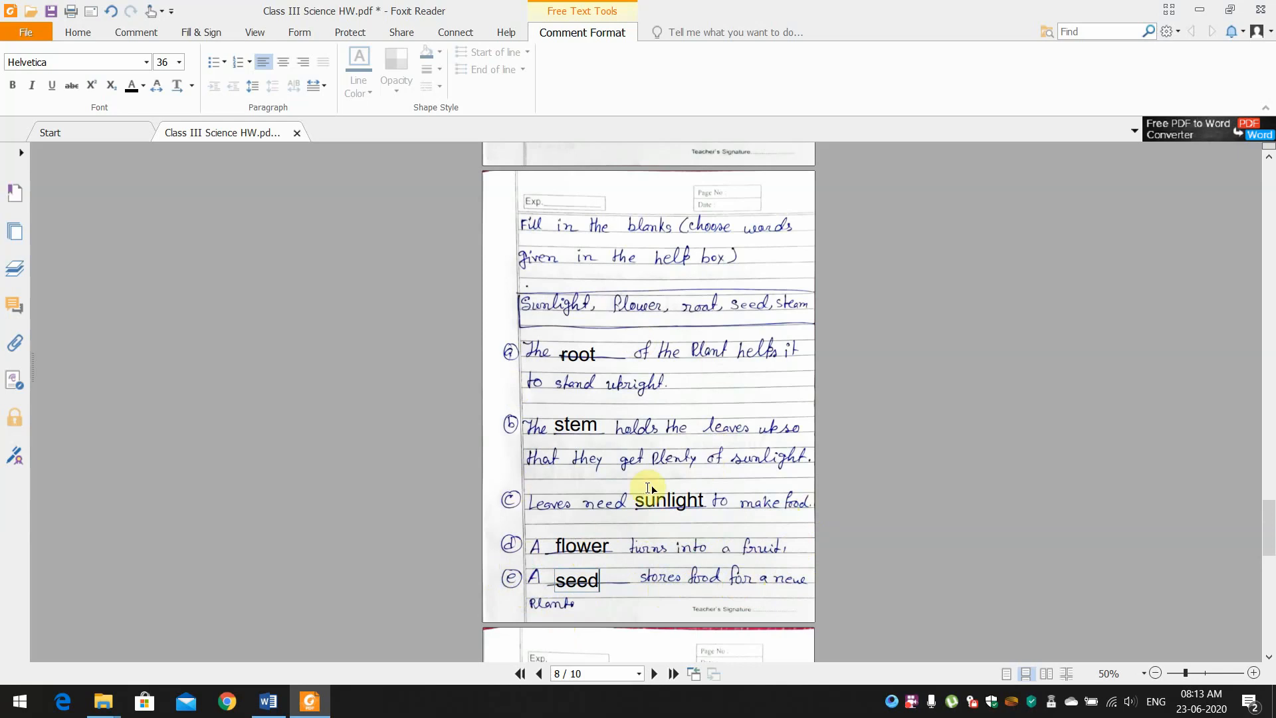
pyautogui.moveTo(621, 521)
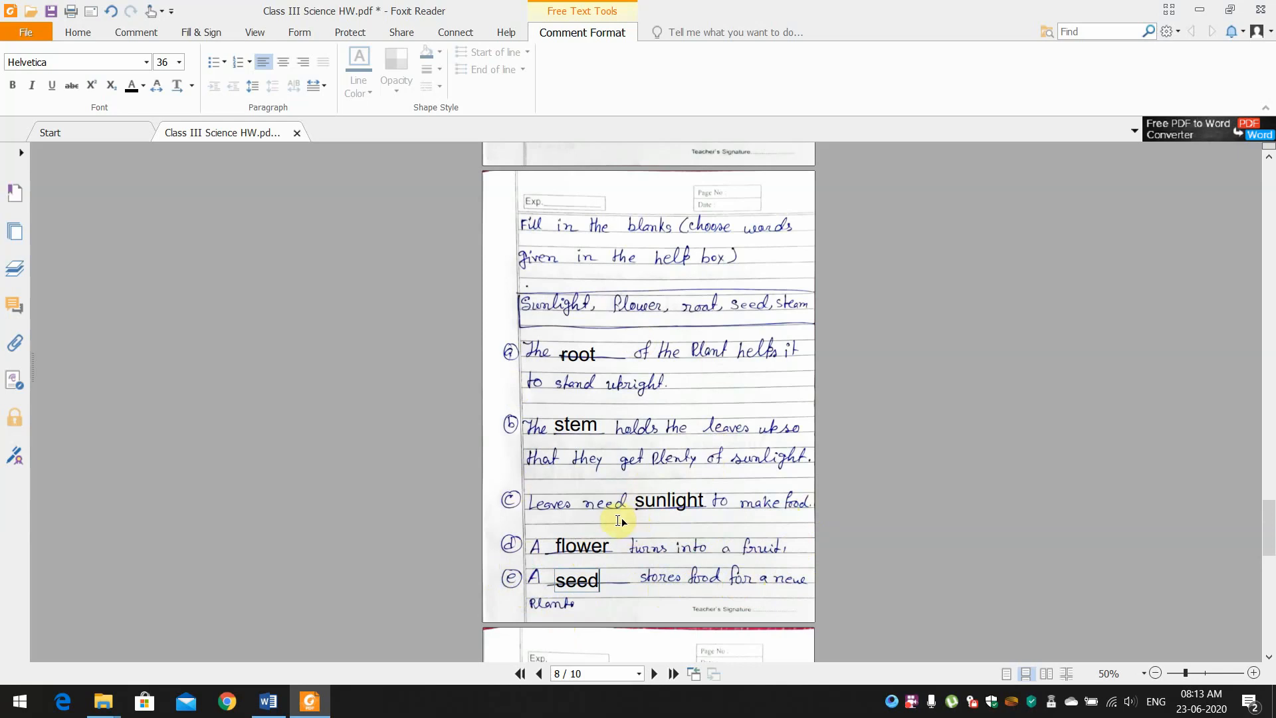
pyautogui.moveTo(912, 478)
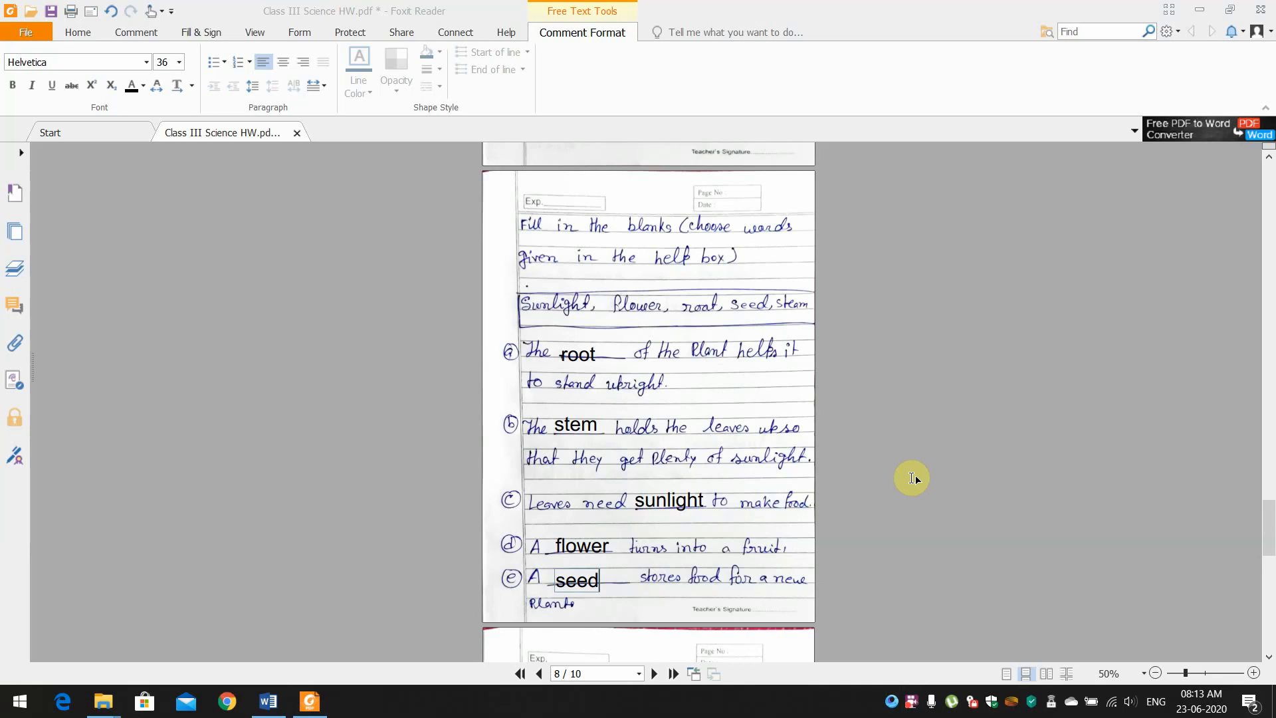